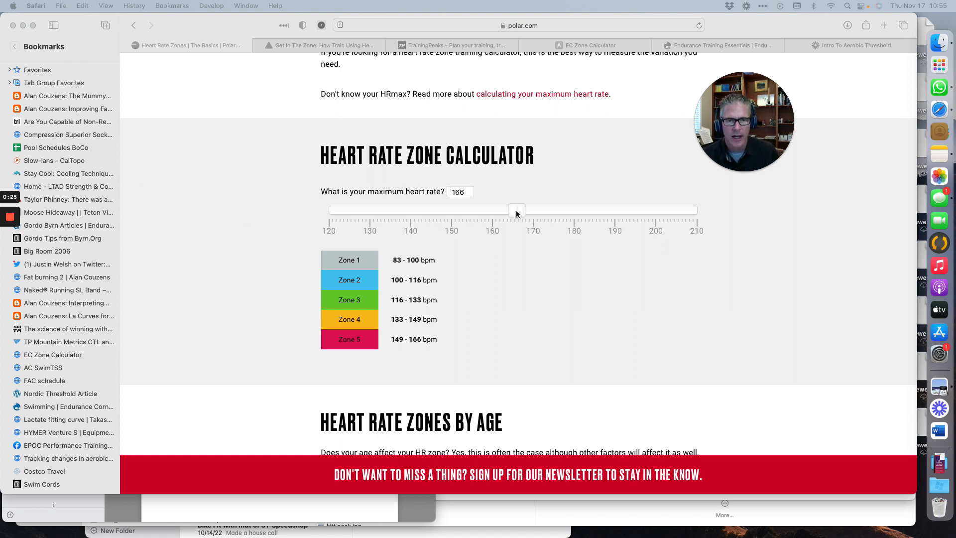
mouse_move(517, 214)
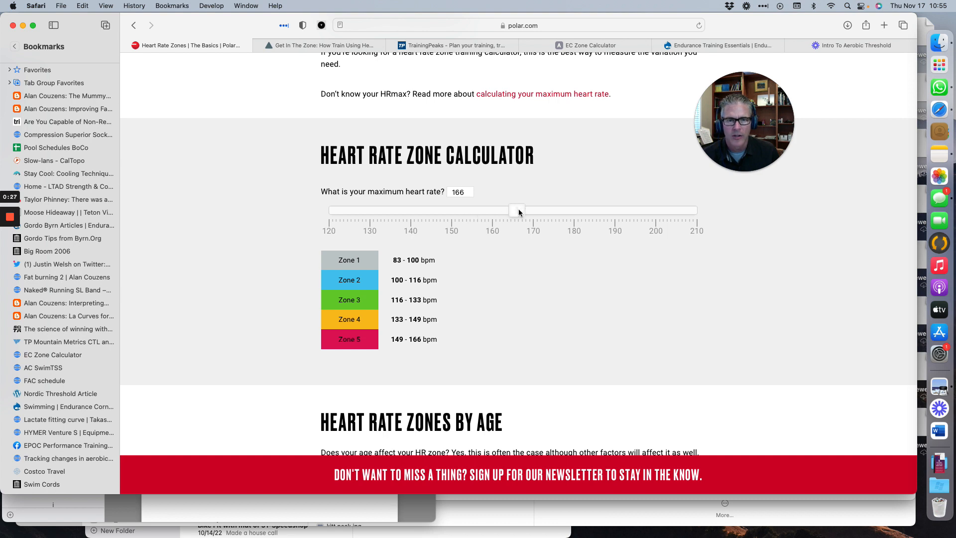
Step: Sweep the maximum heart rate slider through 192, 205, 210, then settle back on 166
left_click_drag(516, 210, 623, 210)
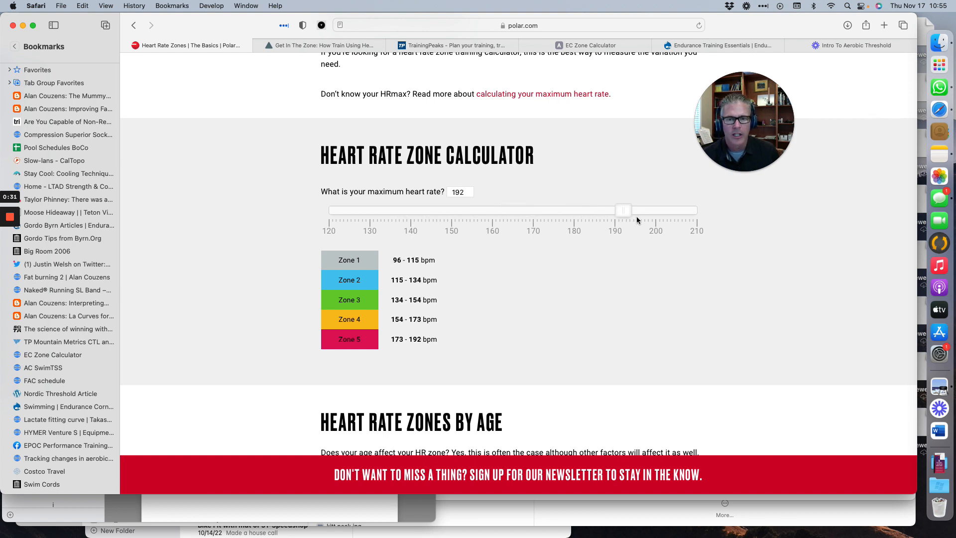
left_click_drag(623, 210, 677, 209)
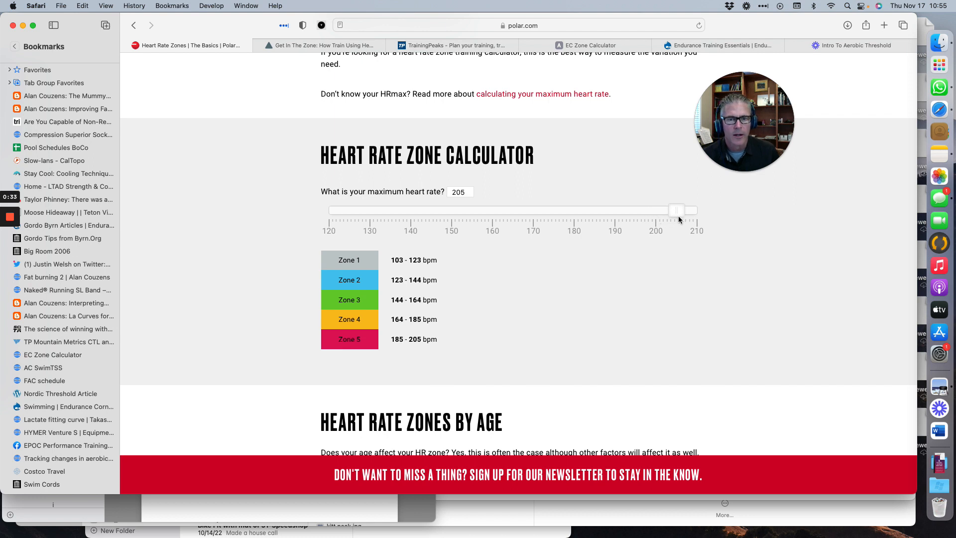
left_click_drag(676, 210, 694, 211)
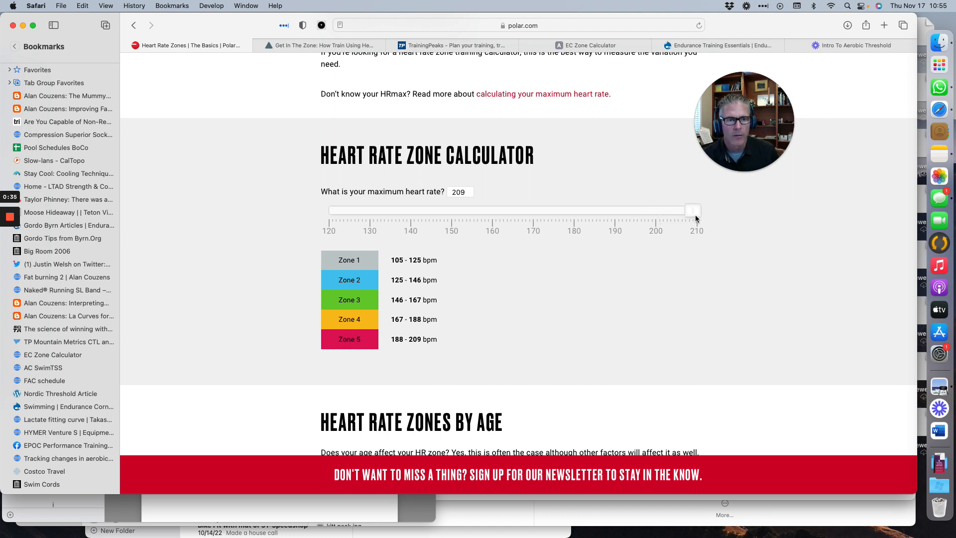
left_click_drag(693, 210, 697, 210)
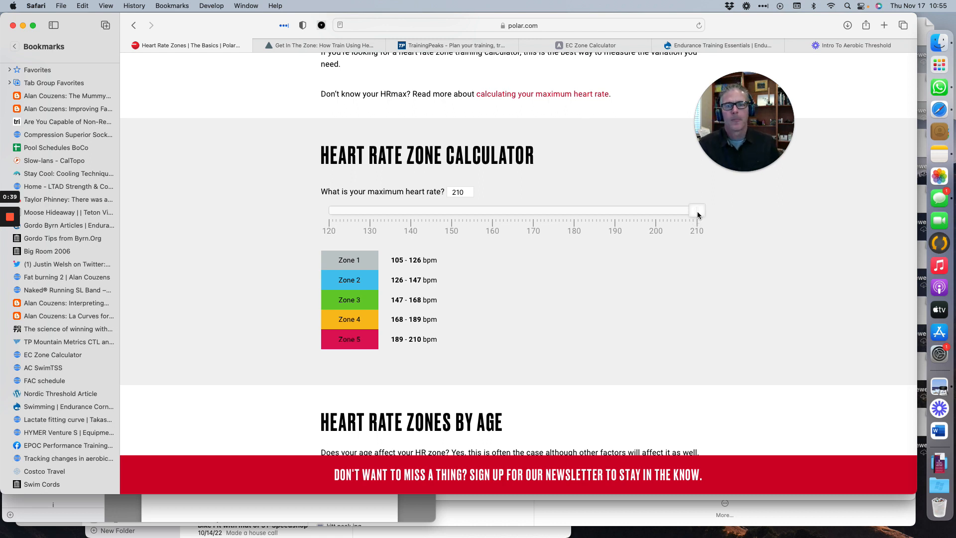
left_click_drag(697, 210, 509, 210)
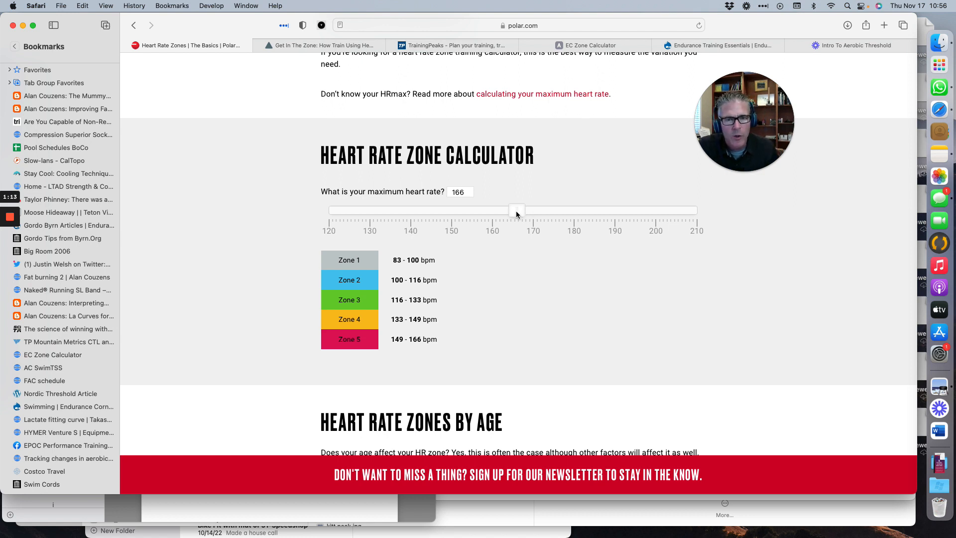
left_click_drag(517, 210, 546, 210)
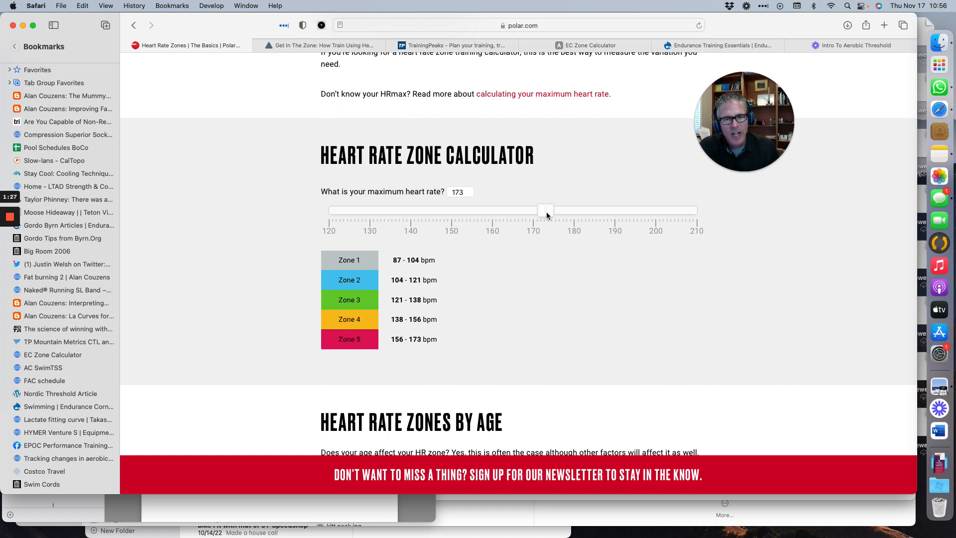
left_click_drag(544, 210, 516, 210)
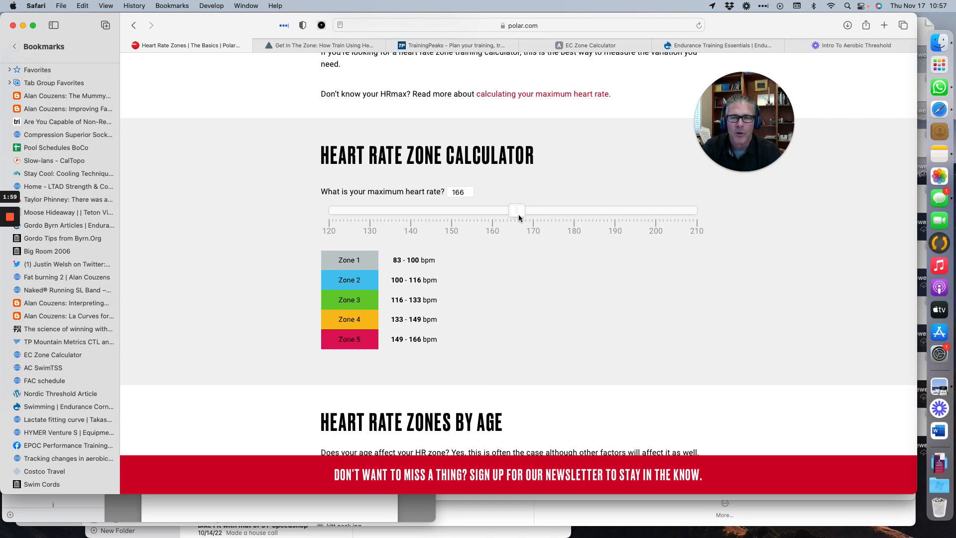
Step: Open the Garmin 'Get In The Zone' article and scroll to the Zone 1–5 definitions
left_click(320, 45)
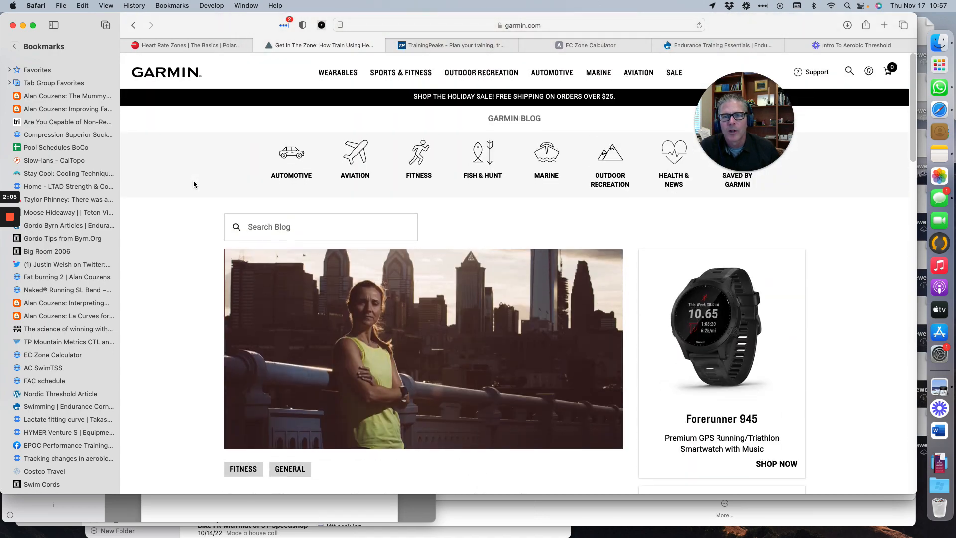
scroll("down", 3)
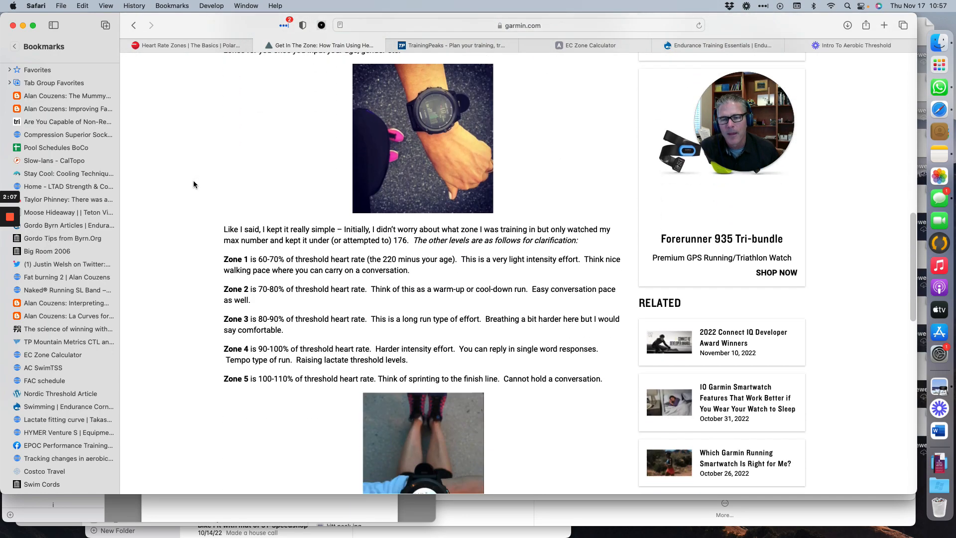
scroll("down", 3)
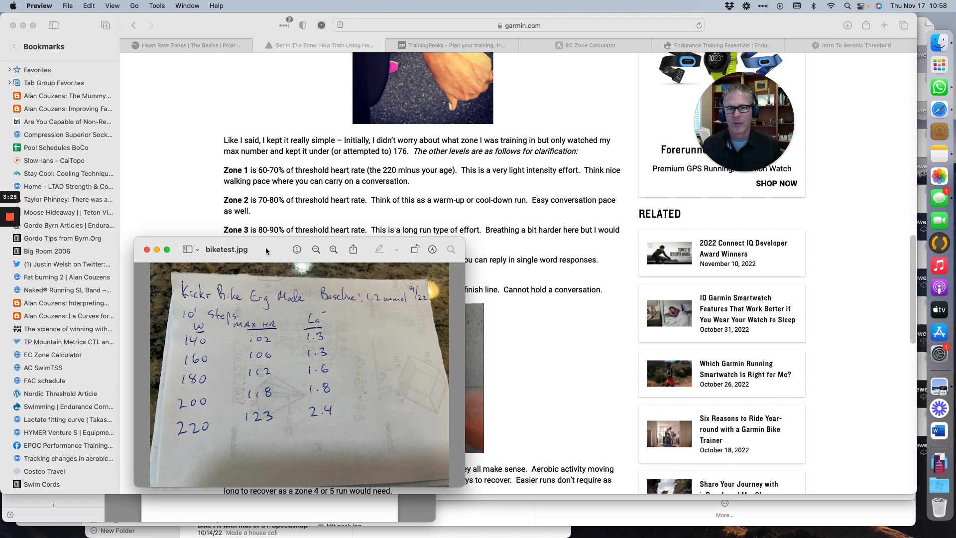
Step: Close the biketest.jpg photo to reveal TrainingPeaks bike settings with threshold 150 and max 166
left_click(147, 249)
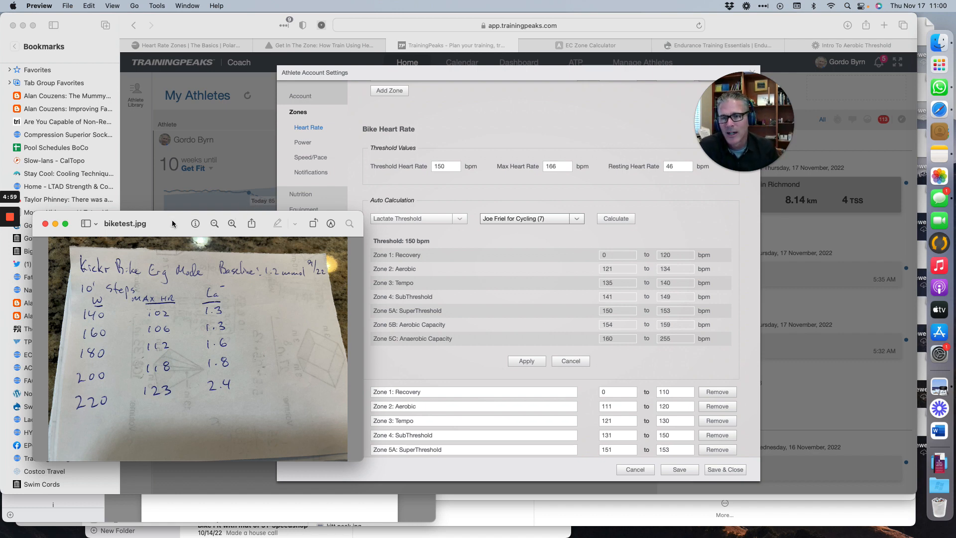
left_click(45, 223)
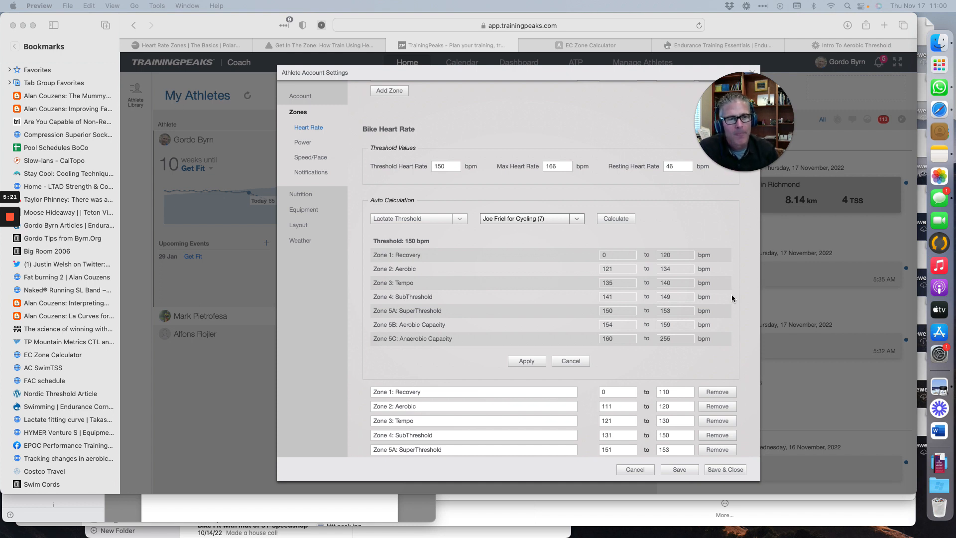
mouse_move(589, 361)
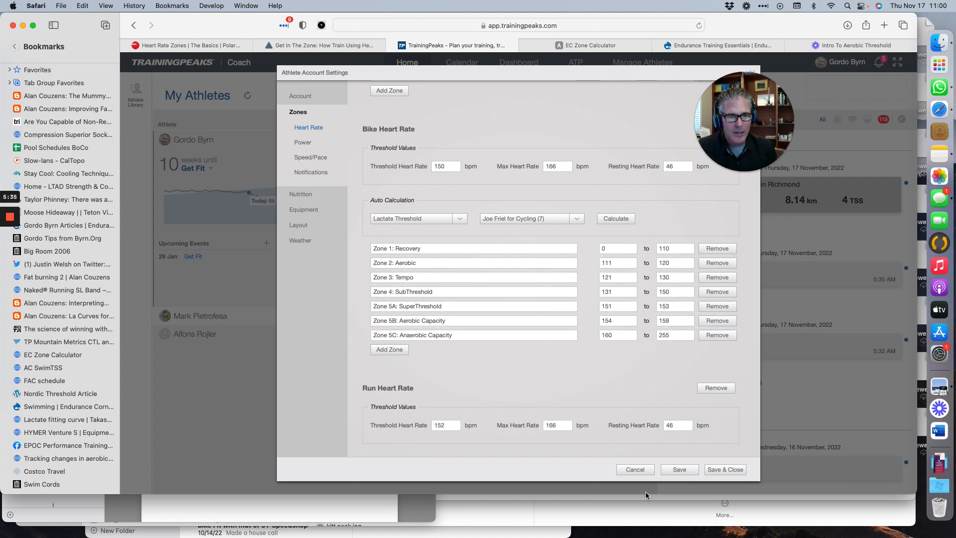
Step: Switch to the EC Zone Calculator showing bike zones for max HR 166, resting 50
left_click(589, 45)
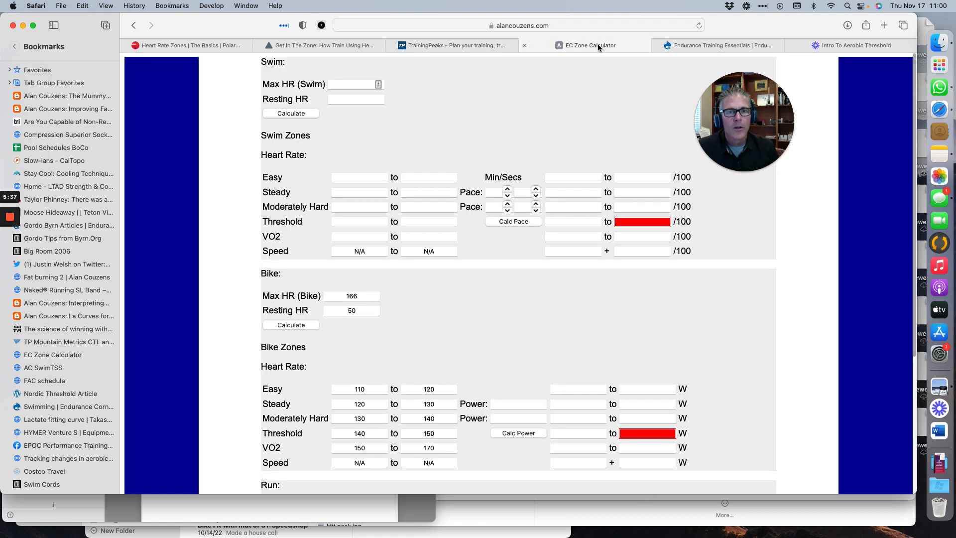
mouse_move(589, 46)
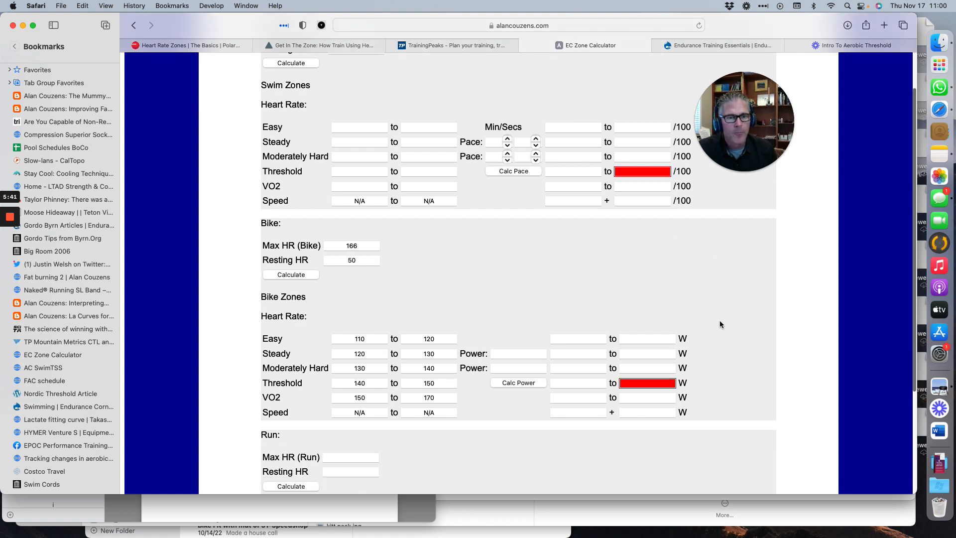
scroll("down", 3)
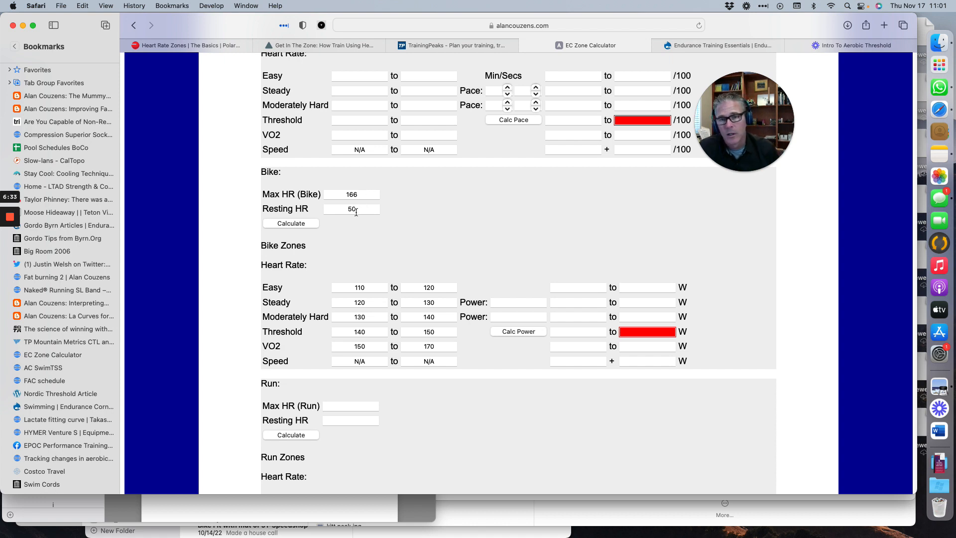
Step: Enter resting HR 42 for recalculated bike zones, then enter max HR 155
type("4")
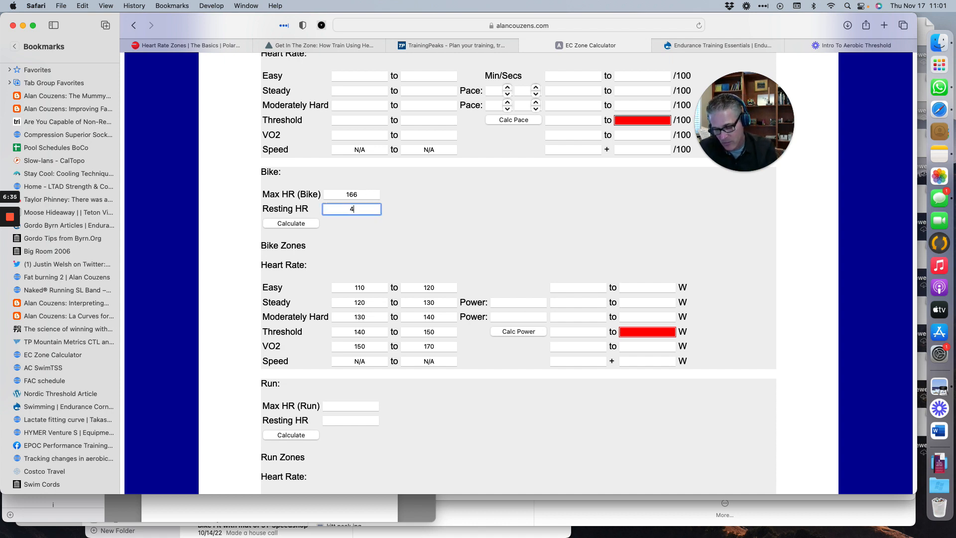
type("2")
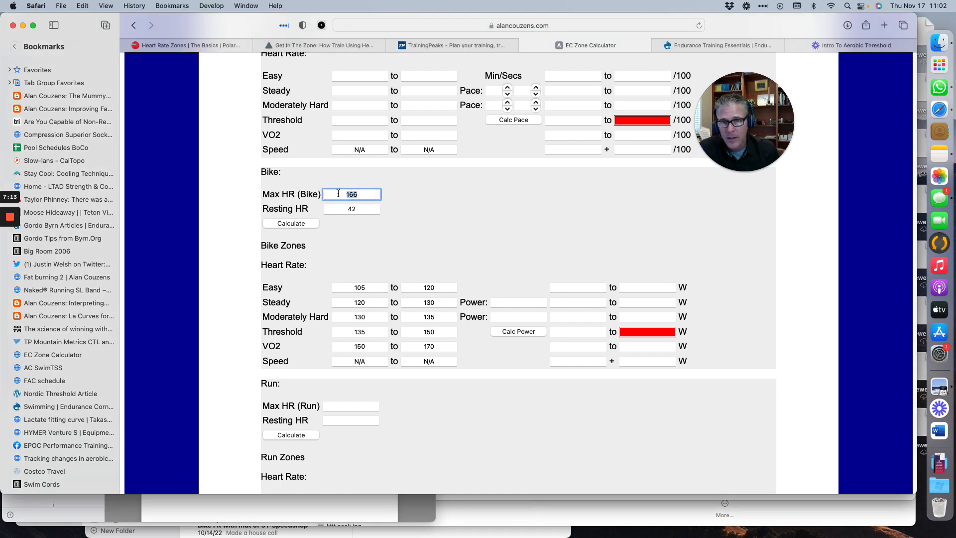
type("155")
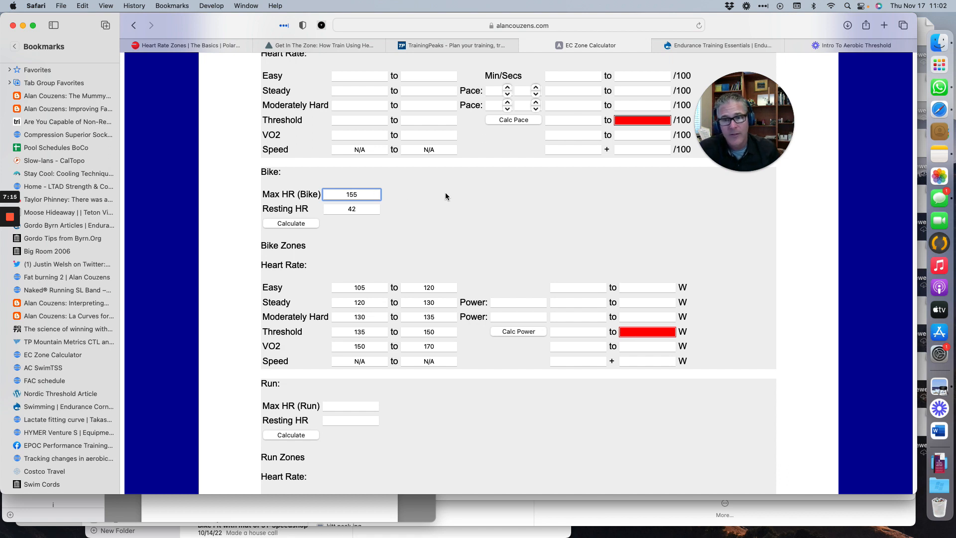
Step: Replace the resting heart rate with 50 to get zones easy 105–115 through VO2 140–155
left_click(351, 208)
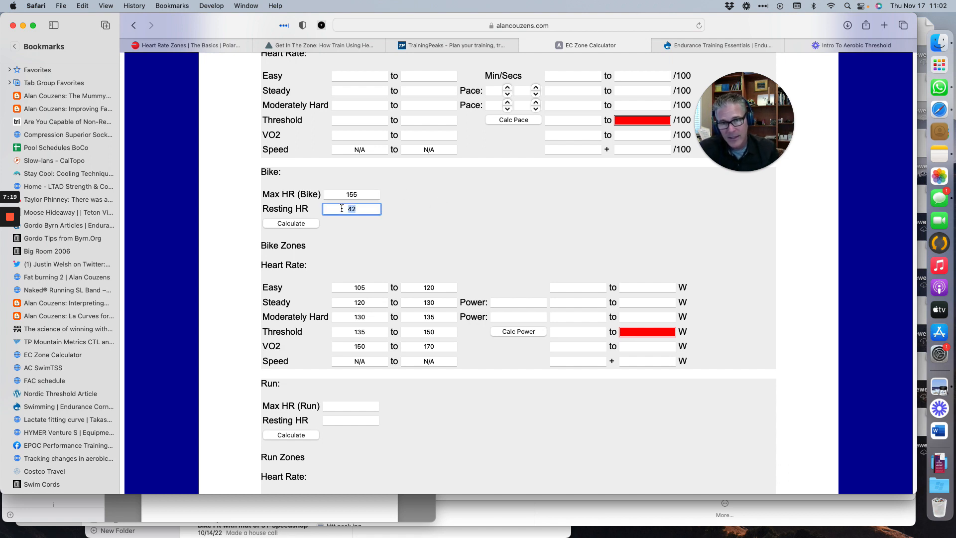
type("50")
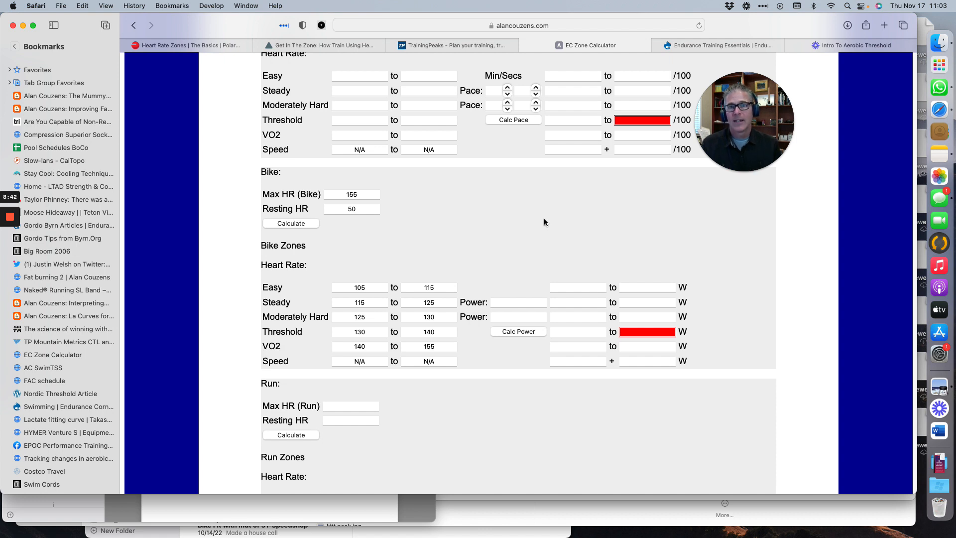
mouse_move(506, 254)
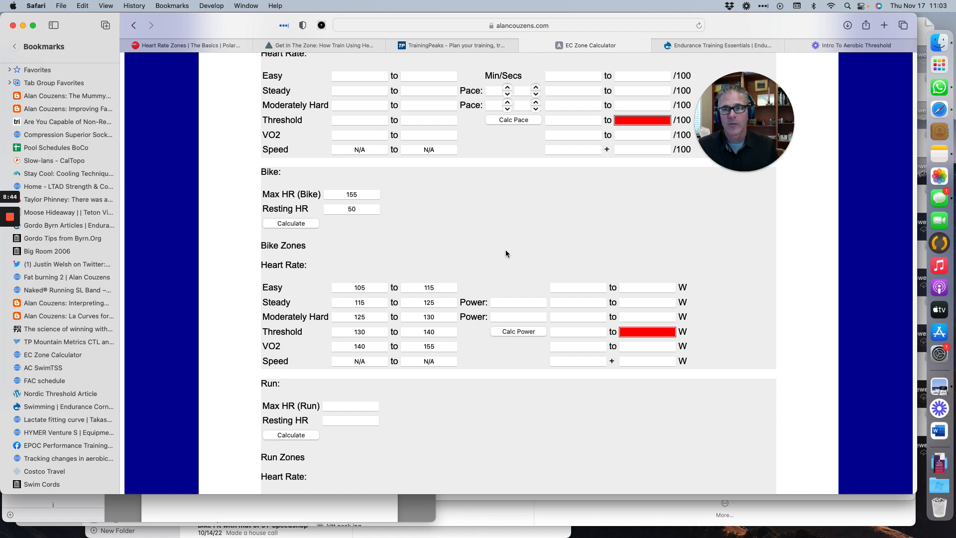